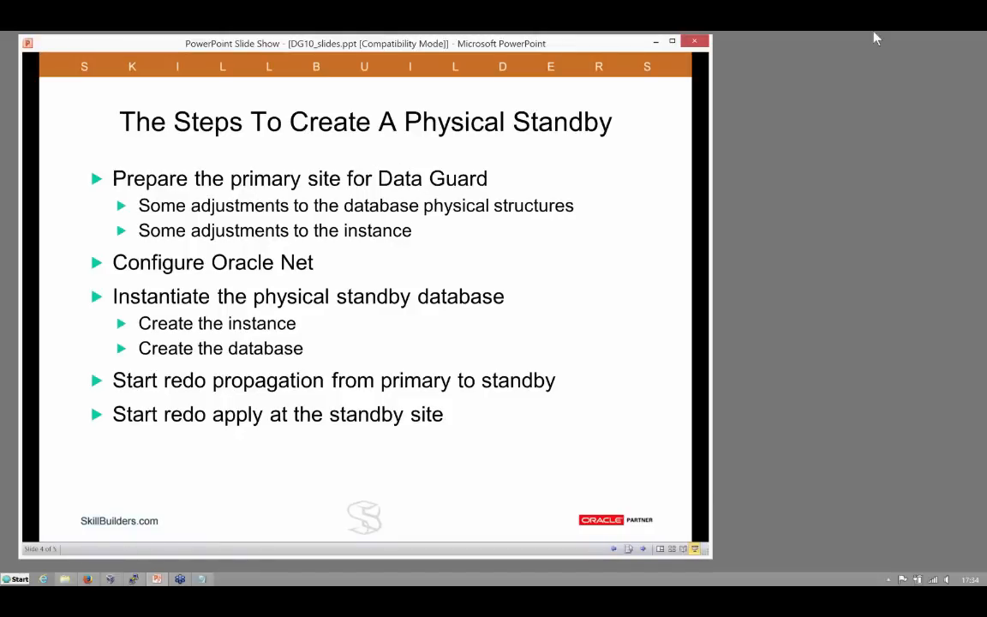
mouse_move(214, 199)
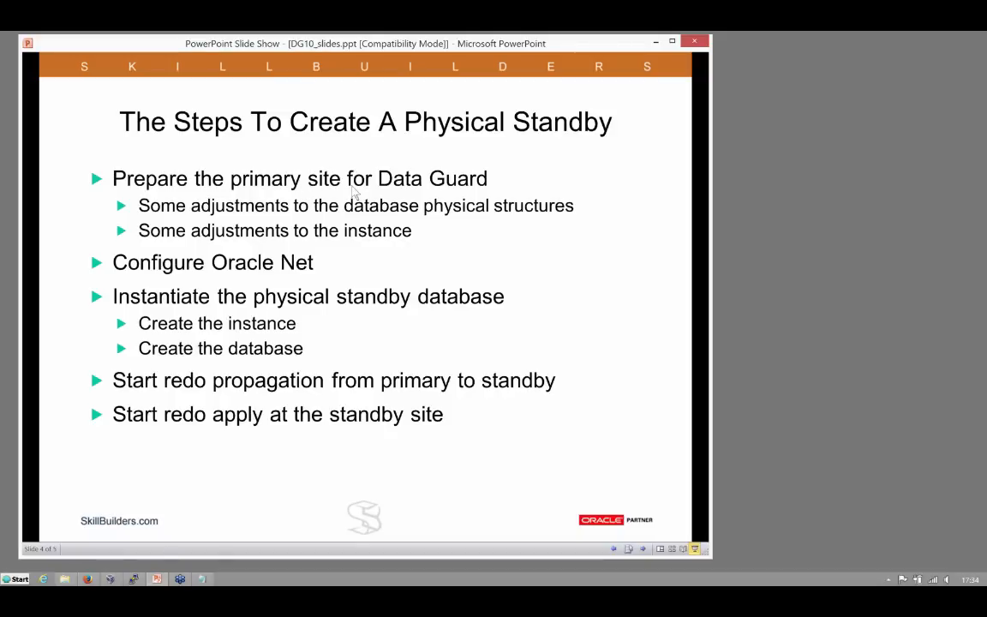
mouse_move(552, 197)
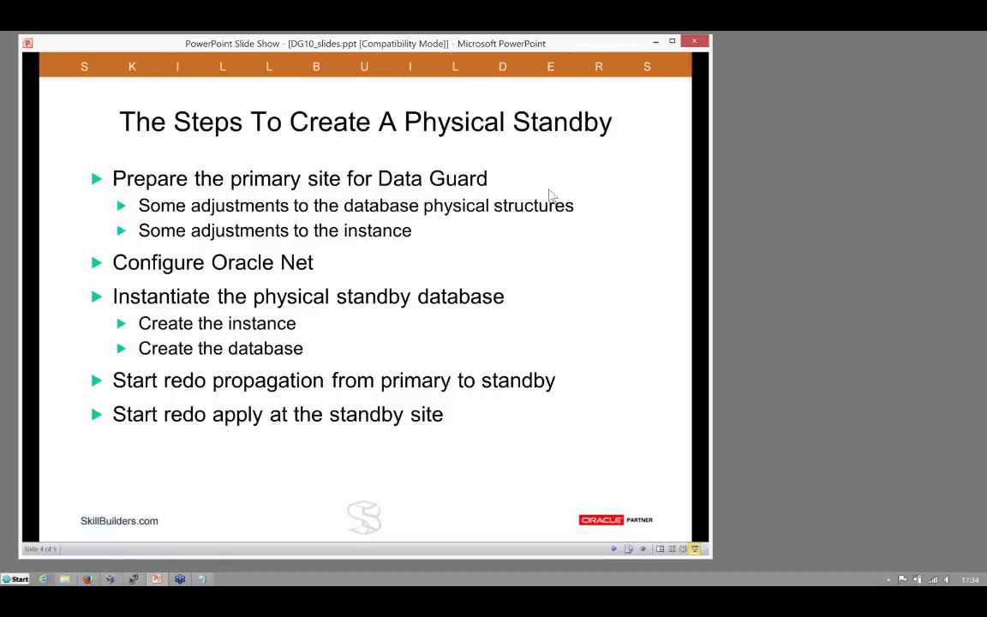
mouse_move(343, 223)
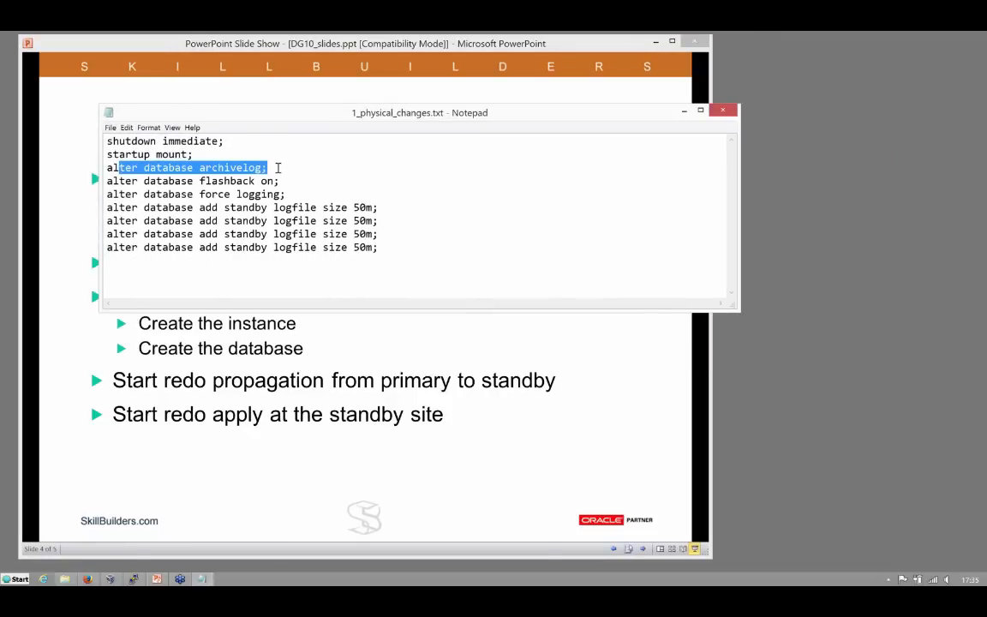
Highlight the add standby logfile commands in 1_physical_changes.txt, then close the script
click(186, 182)
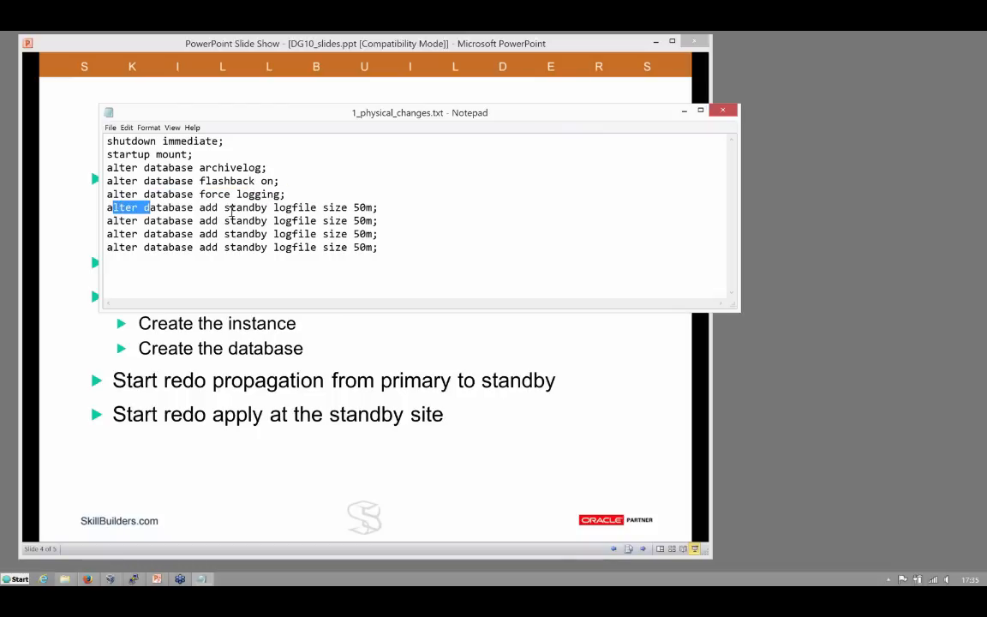
drag(116, 207, 377, 233)
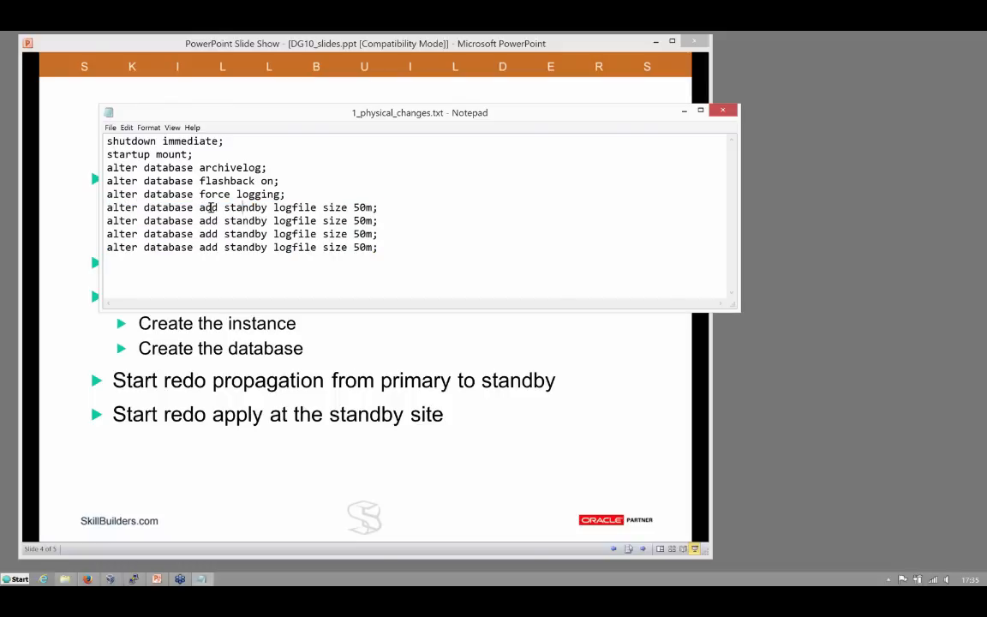
drag(212, 208, 376, 247)
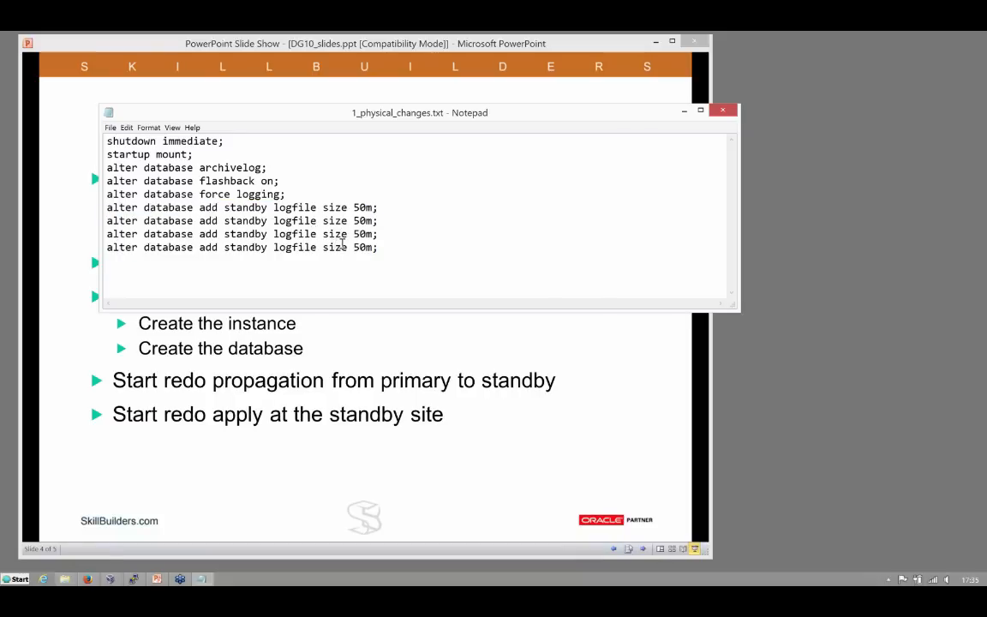
mouse_move(586, 54)
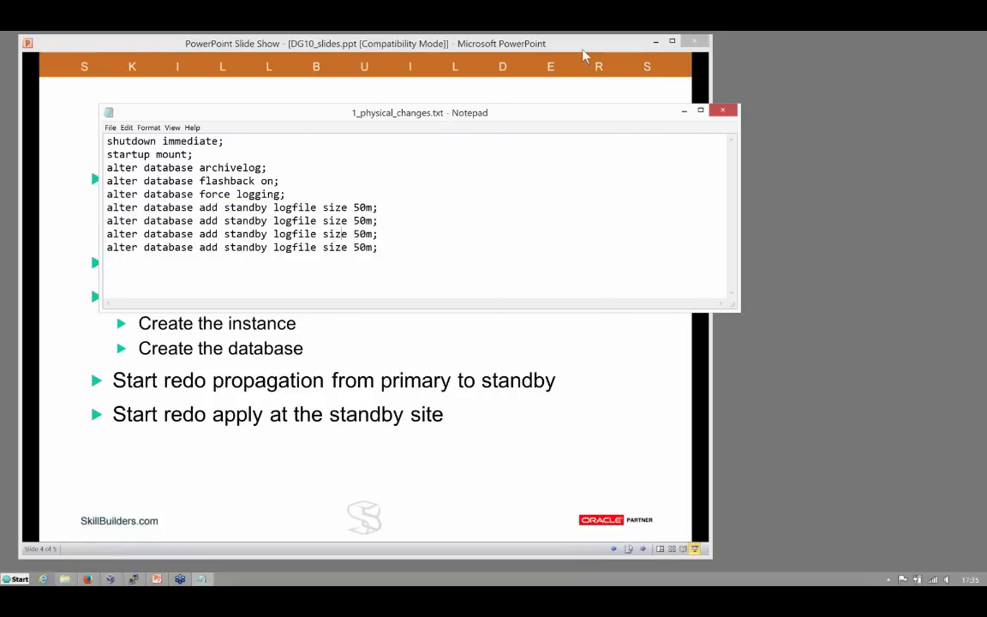
click(723, 109)
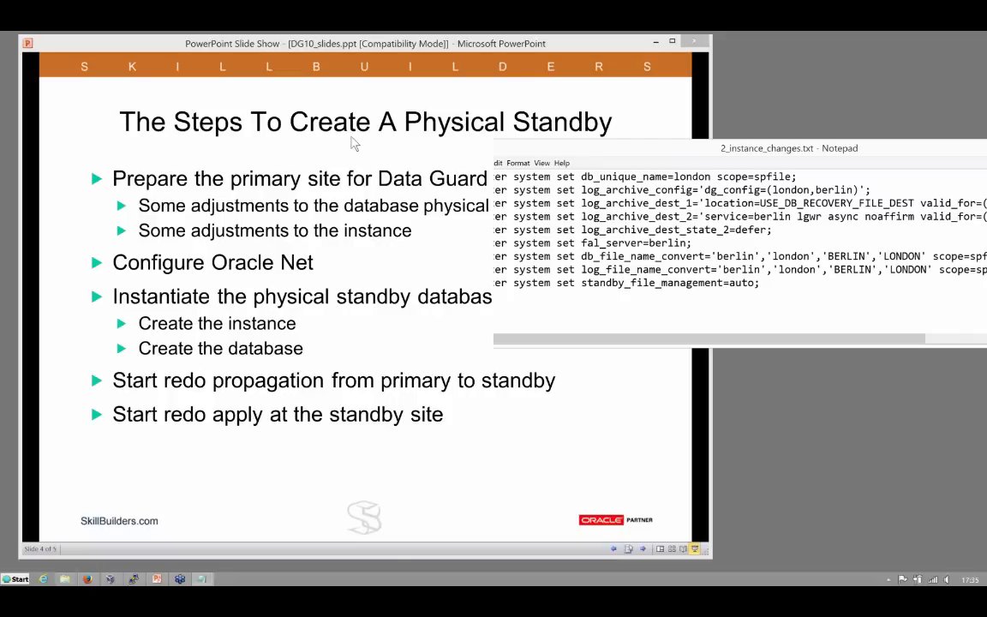
Position 2_instance_changes.txt over the slide and highlight db_unique_name and berlin in the dg_config list
drag(788, 148, 418, 103)
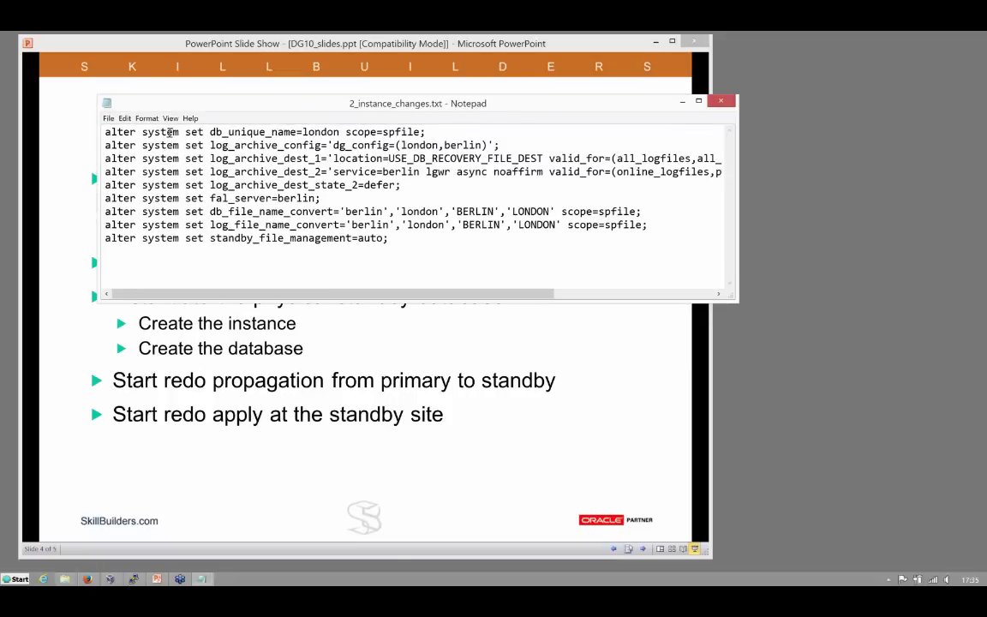
drag(171, 131, 425, 131)
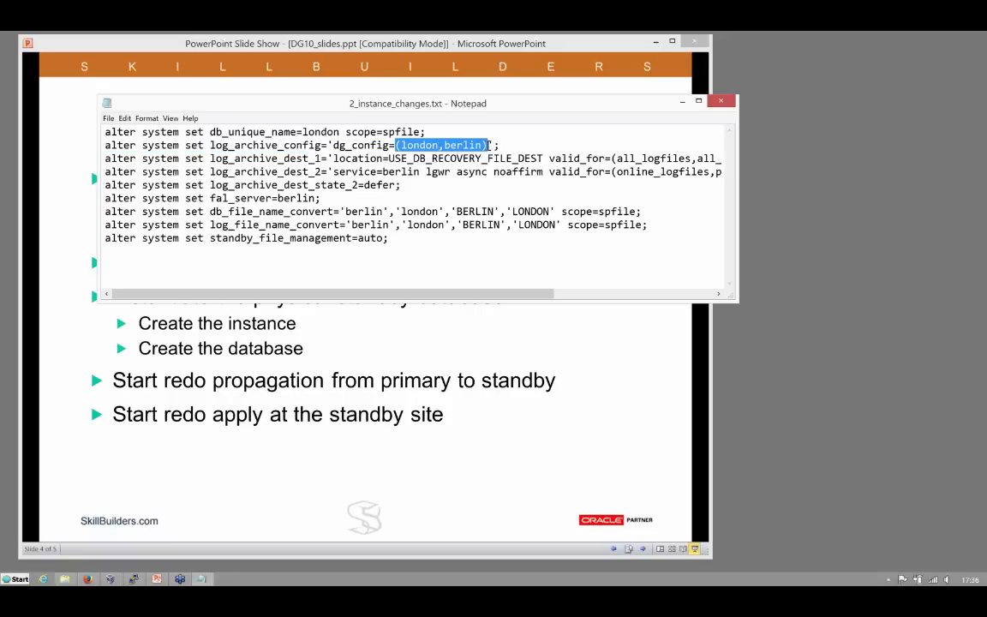
click(443, 144)
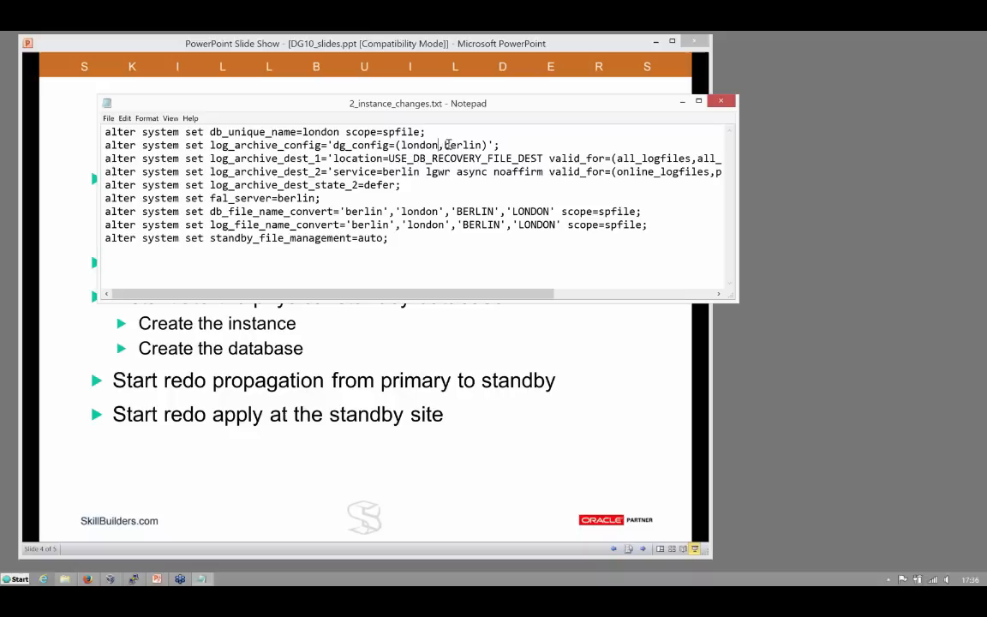
double_click(459, 144)
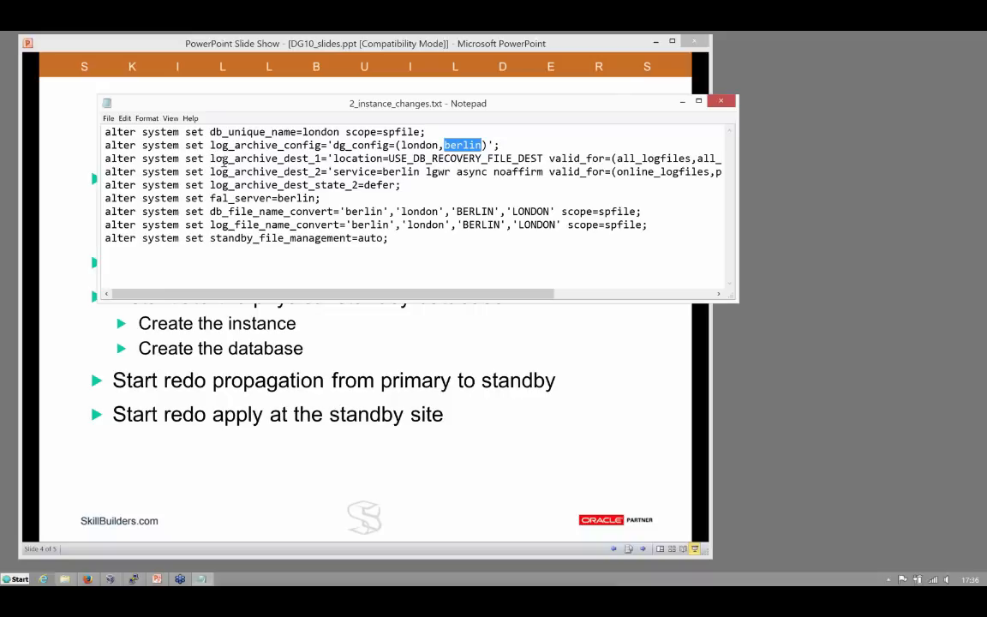
double_click(257, 157)
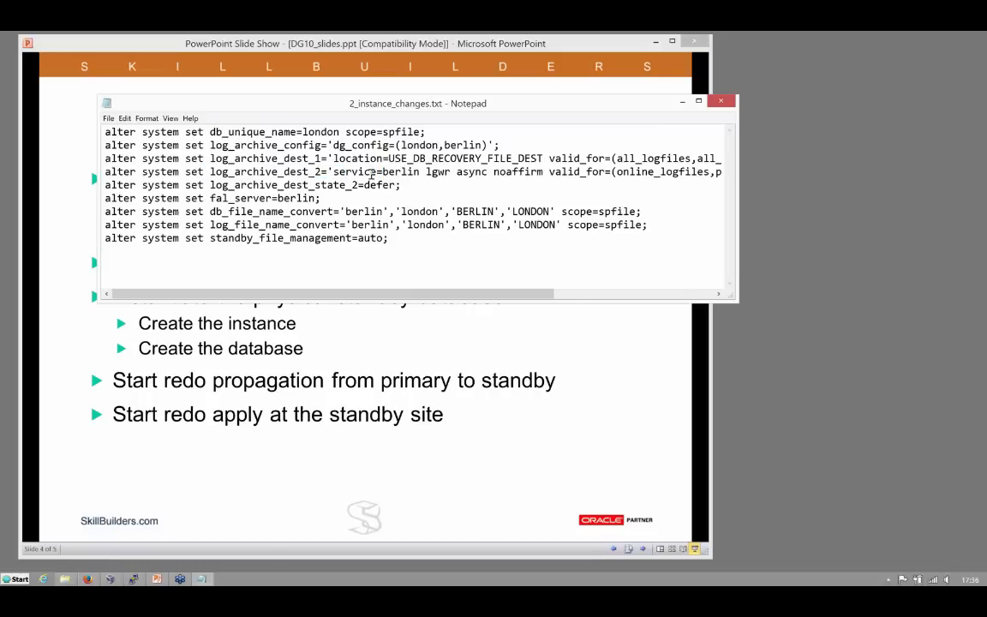
Highlight log_archive_dest_state_2, fal_server and BERLIN in db_file_name_convert, then close the script
drag(370, 171, 421, 171)
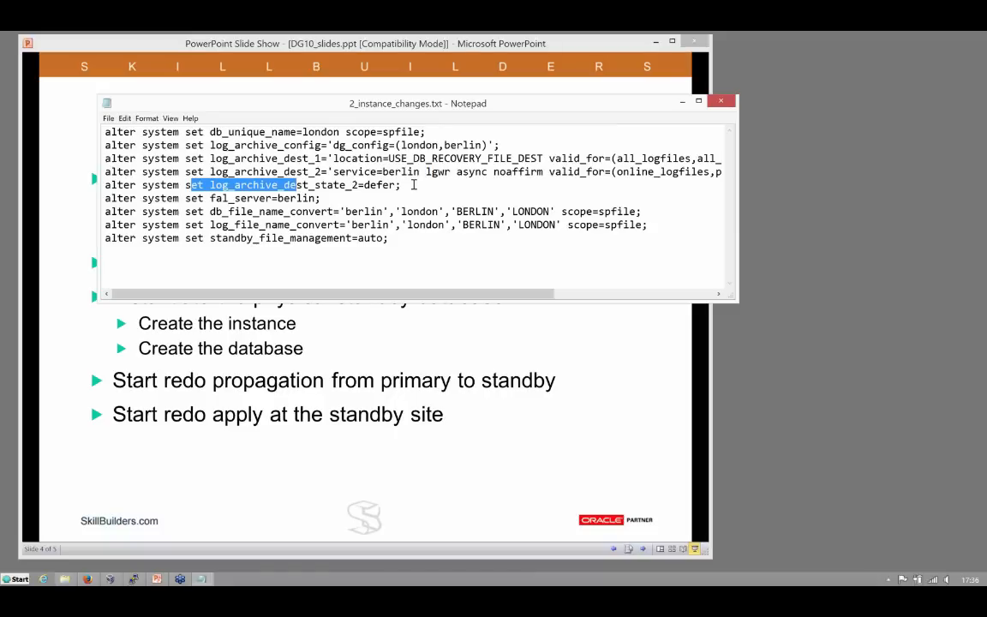
drag(295, 185, 415, 185)
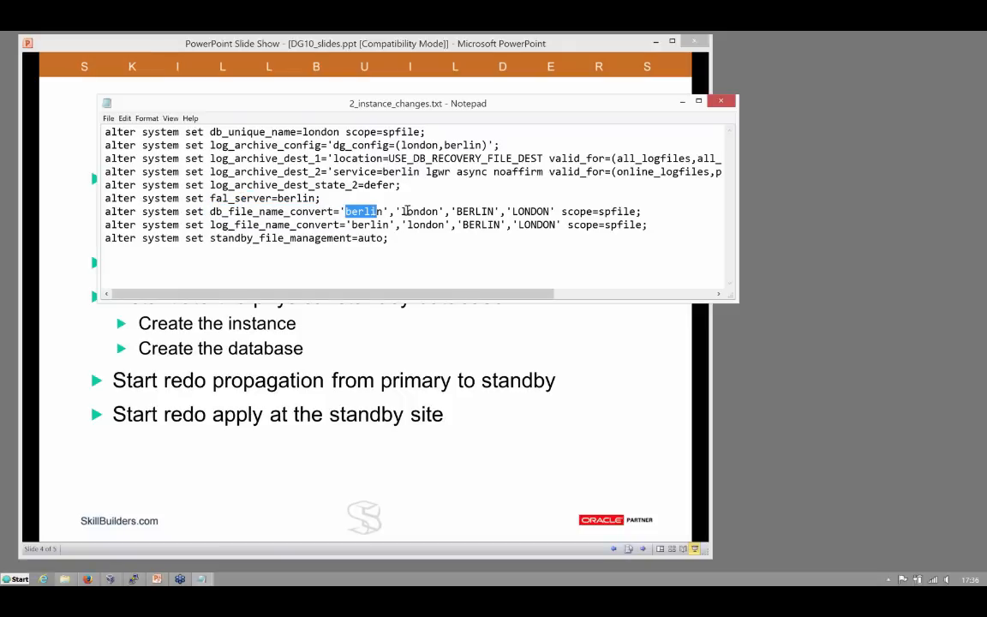
double_click(476, 213)
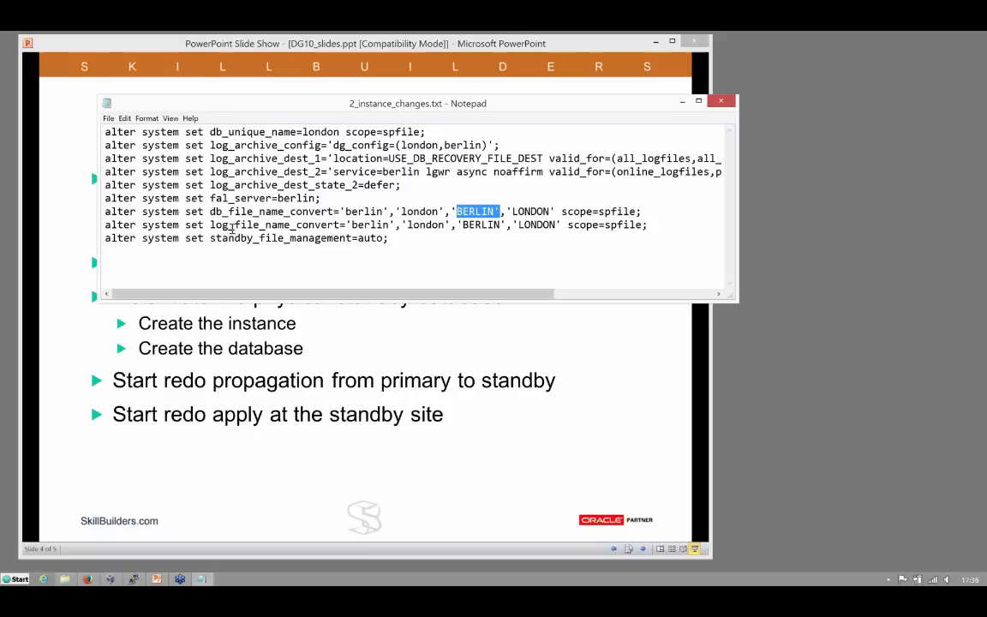
drag(141, 236, 387, 236)
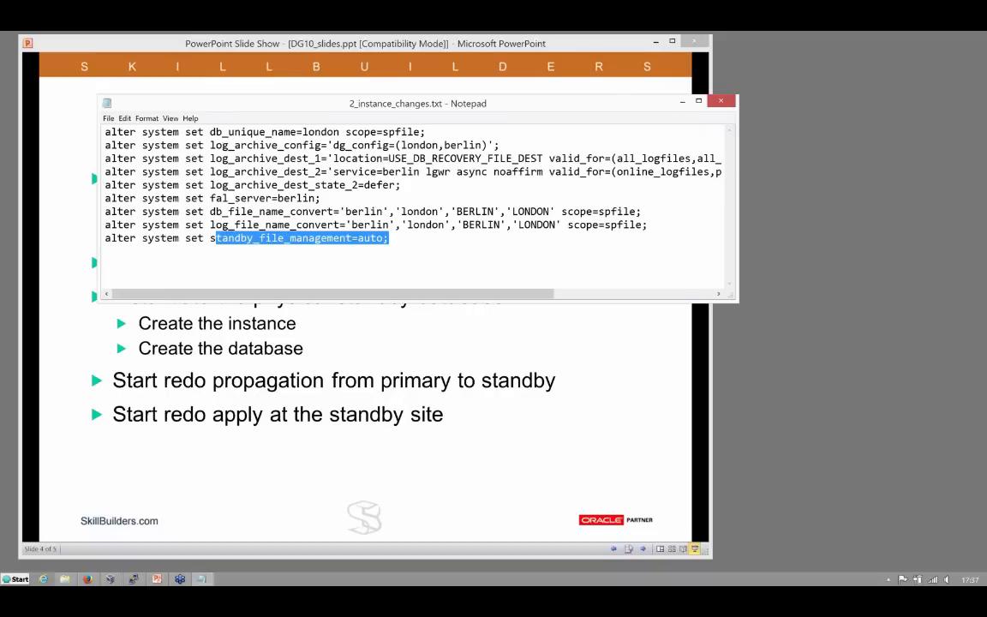
click(720, 101)
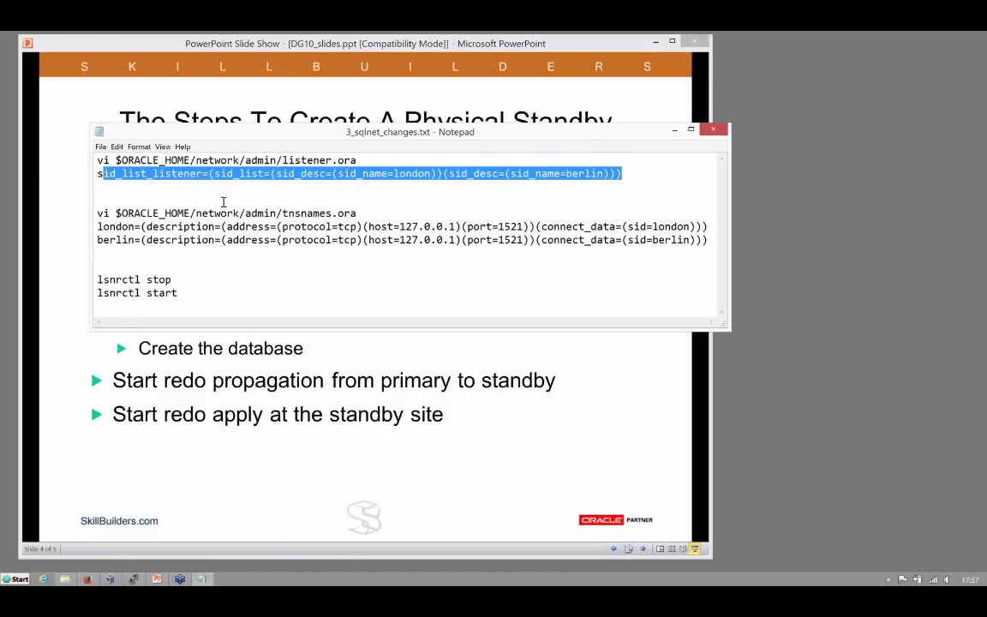
mouse_move(131, 212)
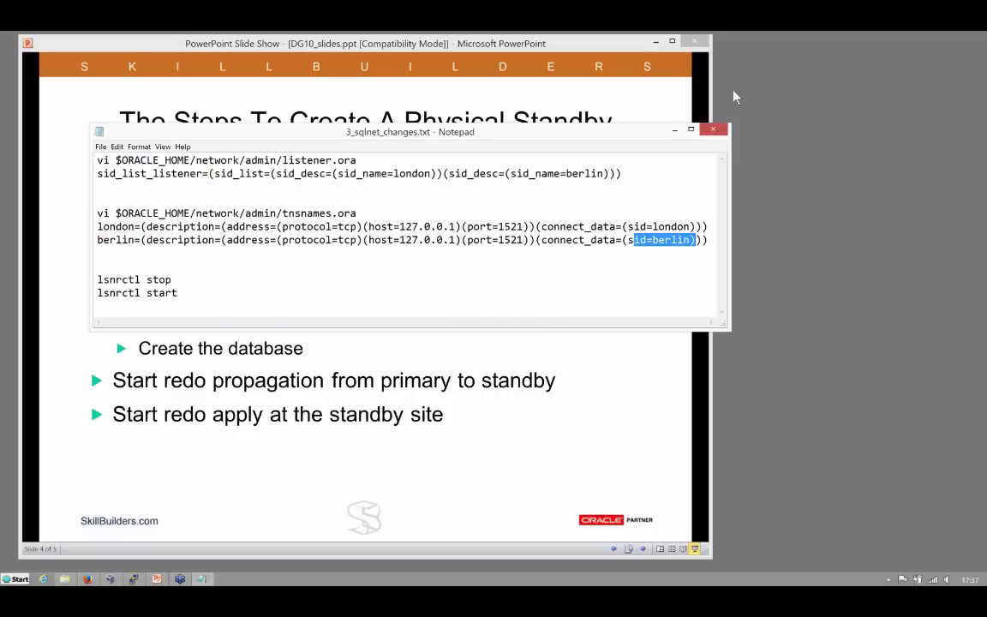
Close 3_sqlnet_changes.txt after reviewing the london and berlin listener and tnsnames entries
click(713, 130)
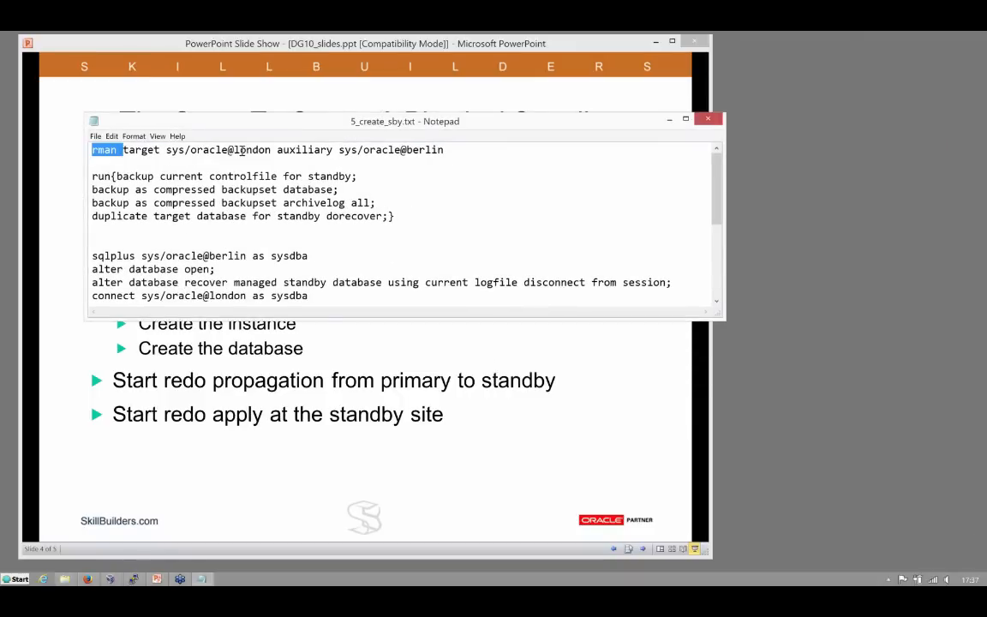
Highlight auxiliary, the berlin connection and the compressed backupset duplicate command in 5_create_sby.txt
double_click(250, 149)
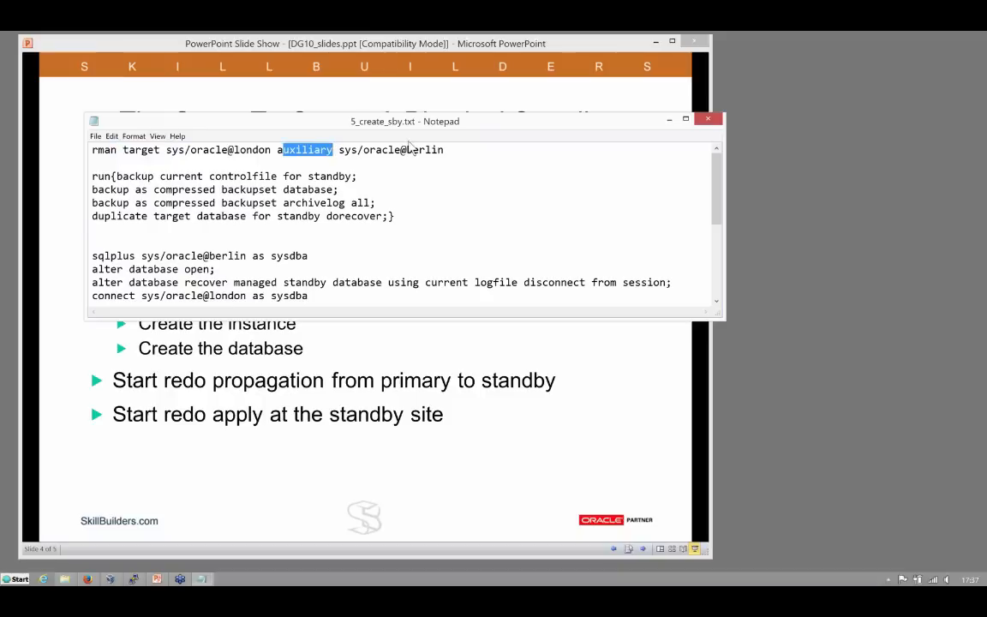
double_click(422, 149)
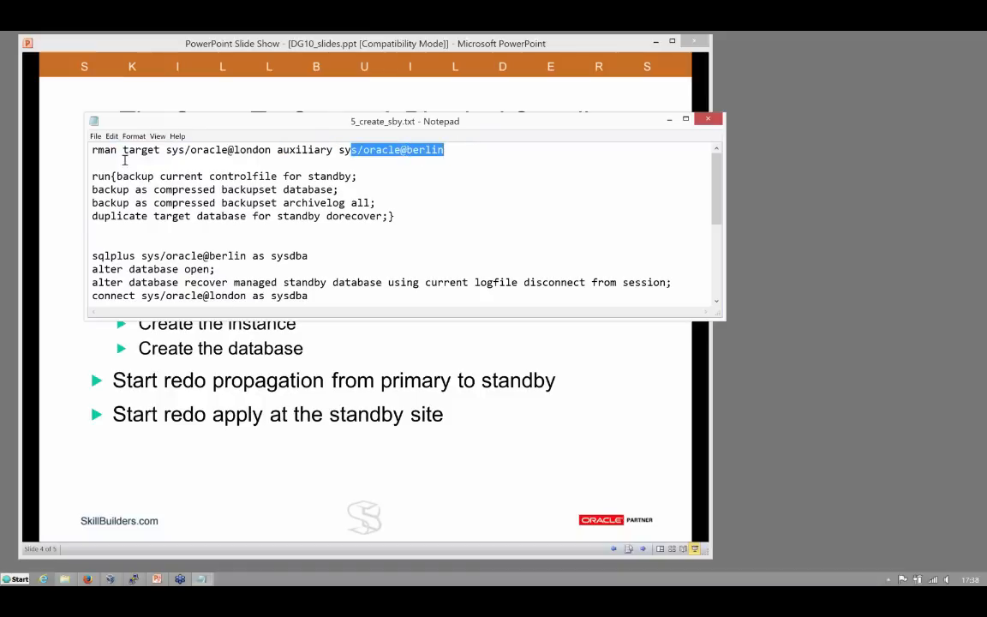
drag(93, 175, 394, 216)
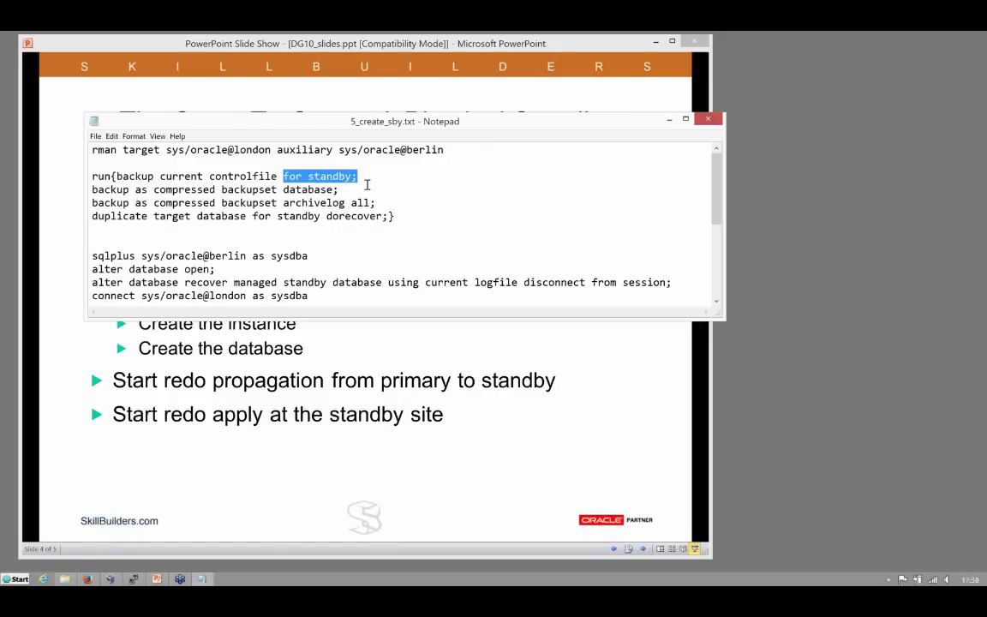
mouse_move(141, 190)
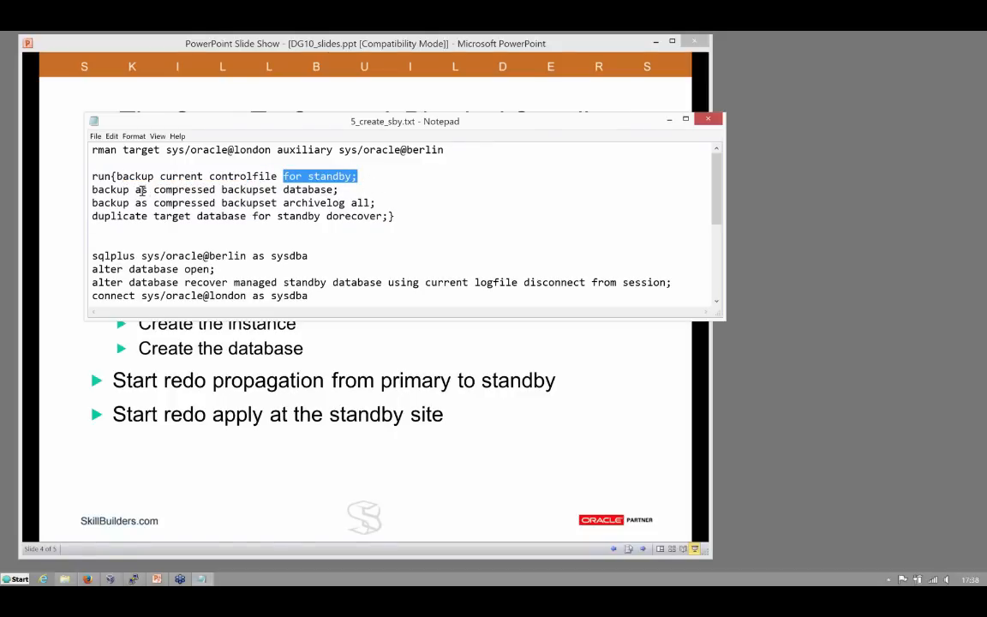
click(101, 188)
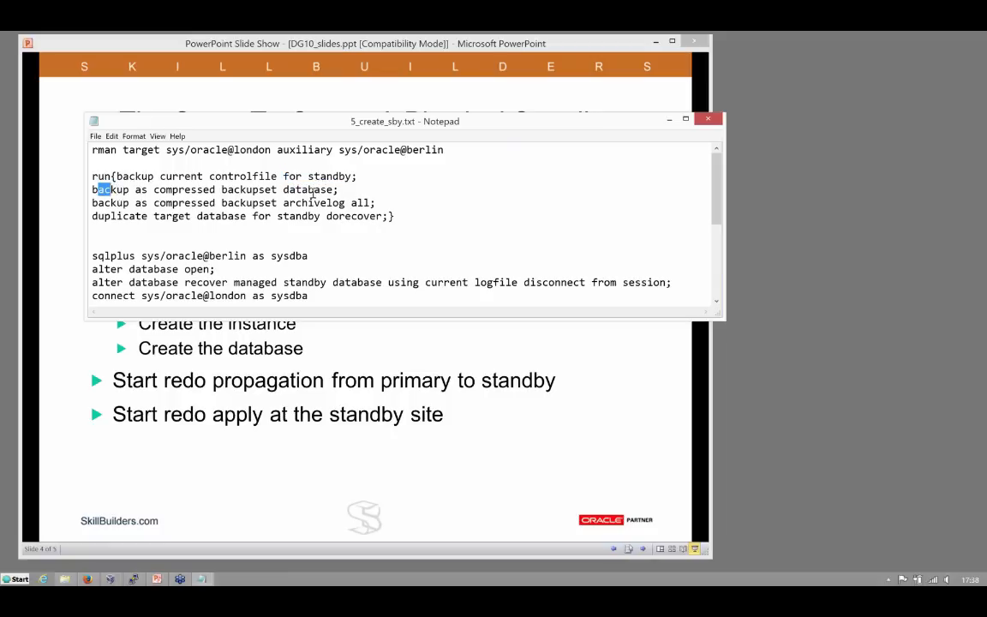
drag(111, 189, 339, 189)
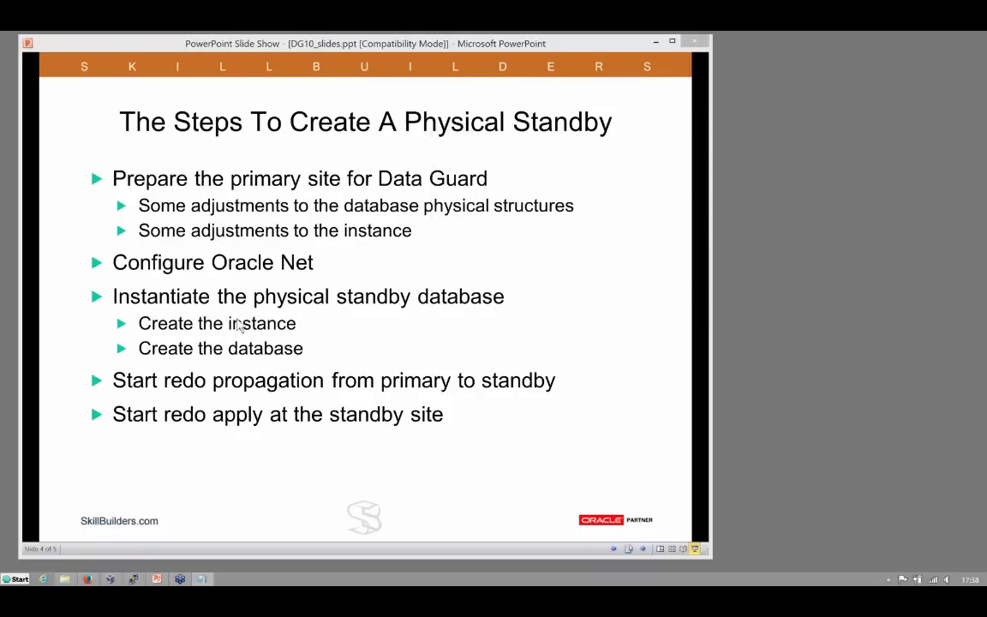
mouse_move(419, 399)
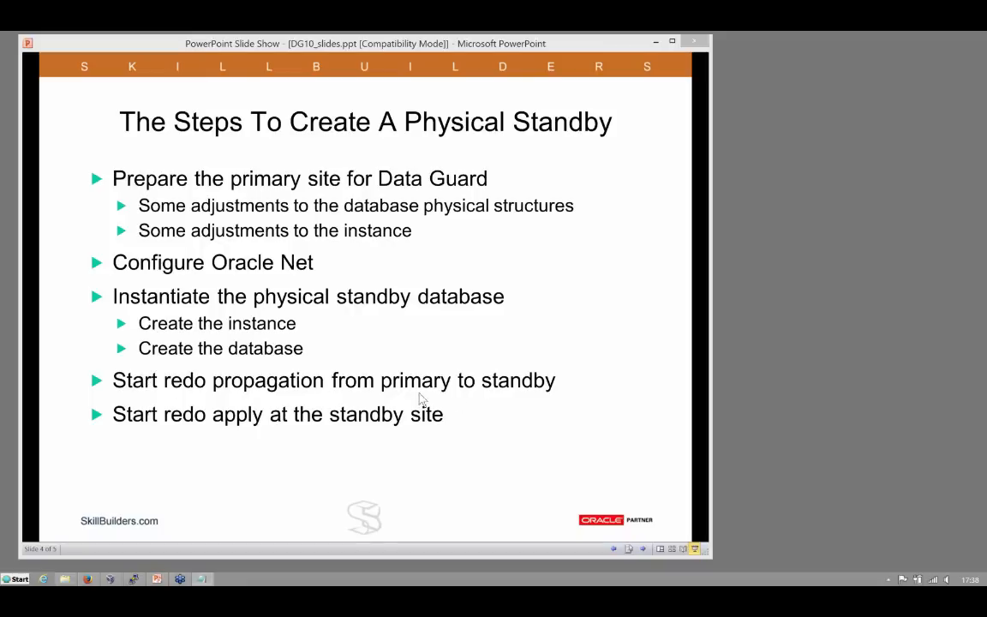
mouse_move(163, 391)
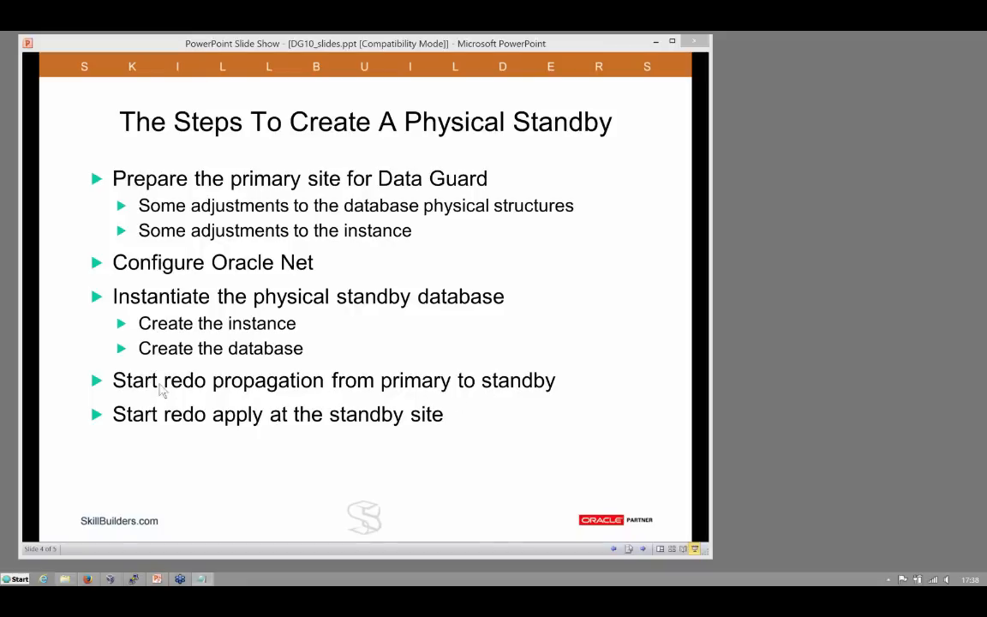
mouse_move(437, 442)
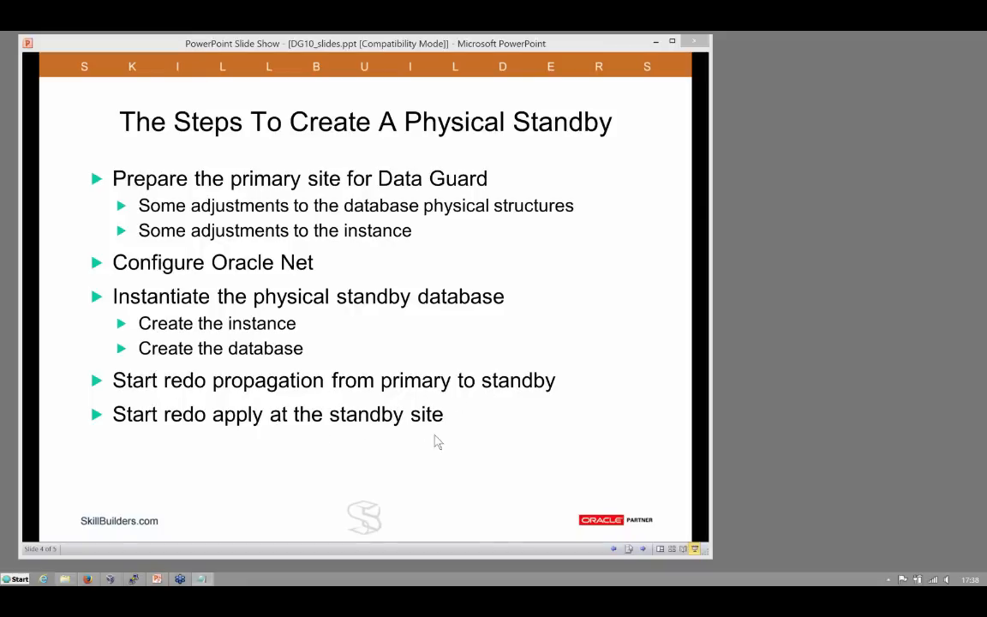
mouse_move(333, 96)
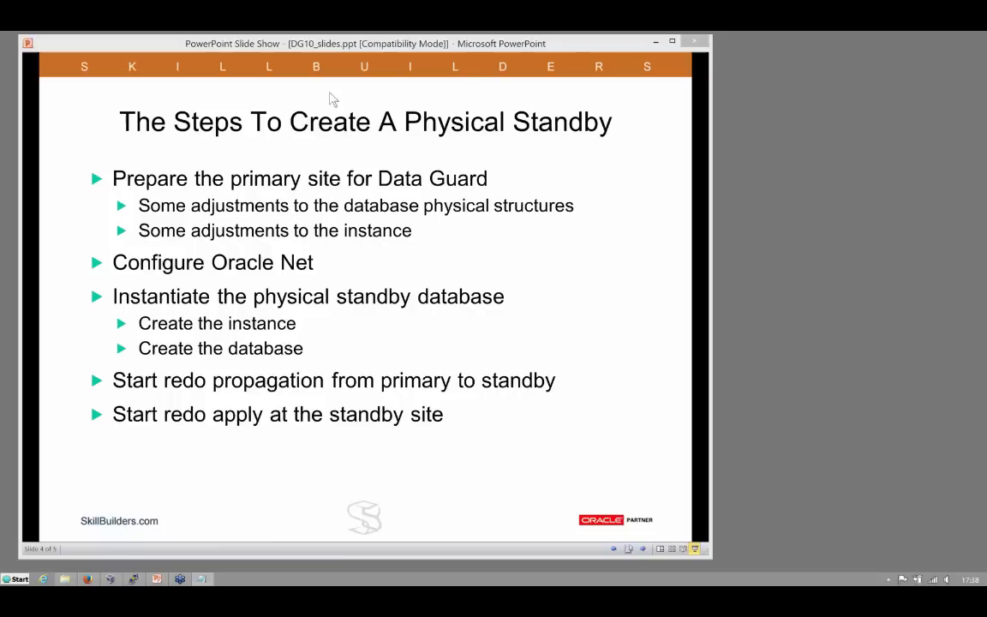
mouse_move(420, 391)
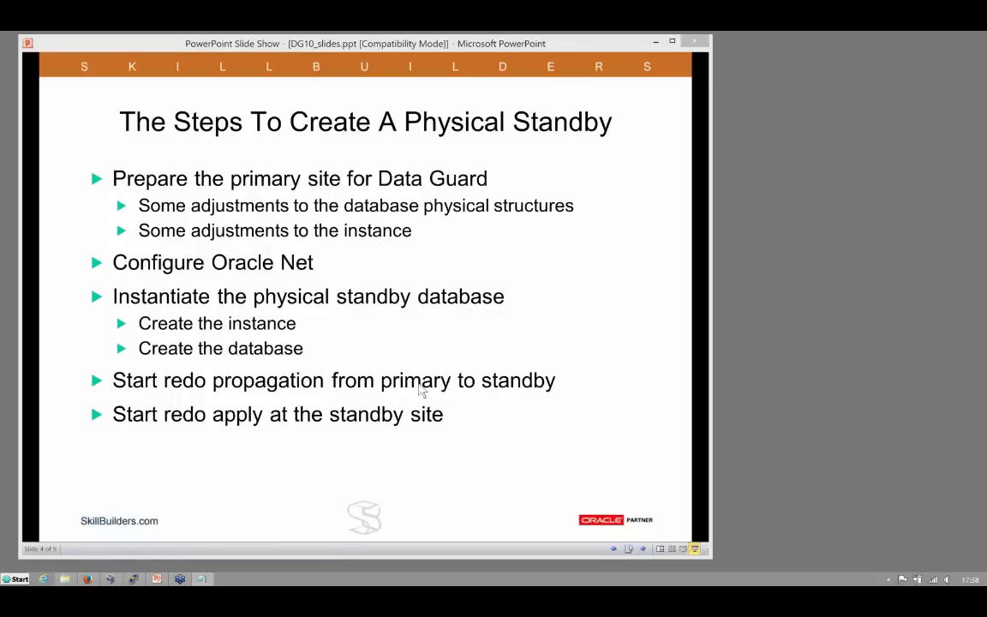